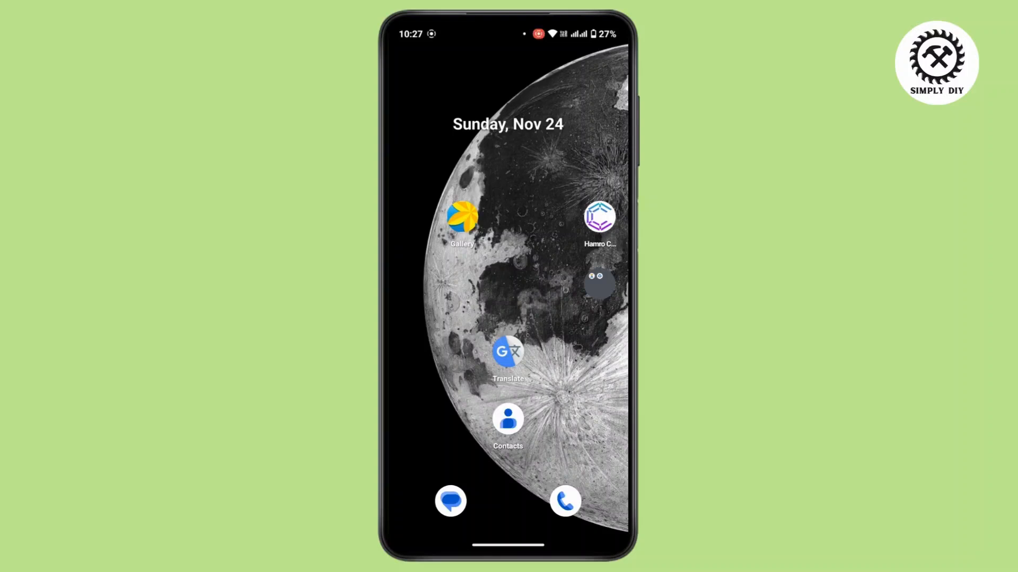
- Launch Settings by searching 'Set' in the app drawer
{"action": "scroll", "scroll_direction": "up", "scroll_amount": 3}
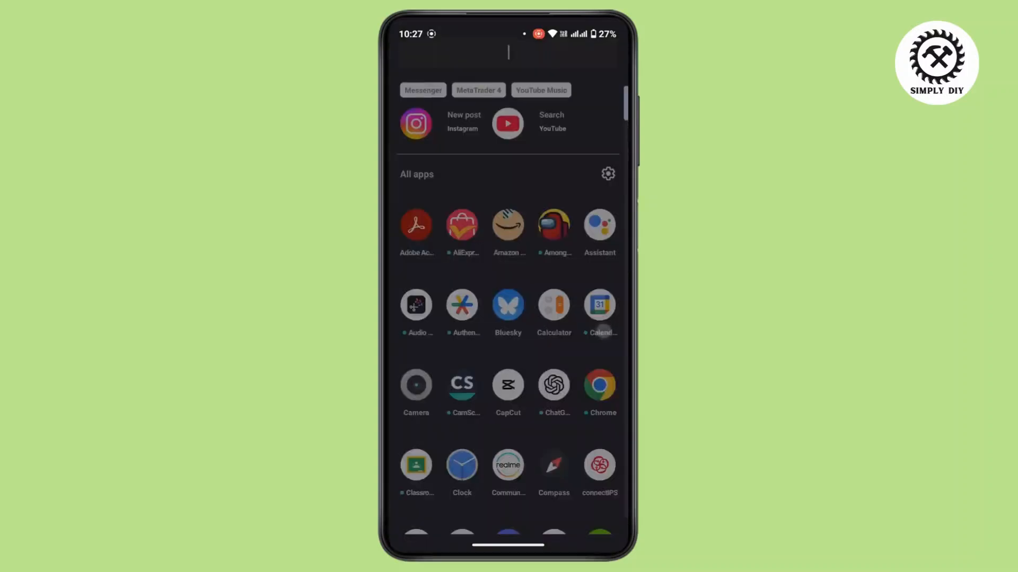
{"action": "type", "text": "Set"}
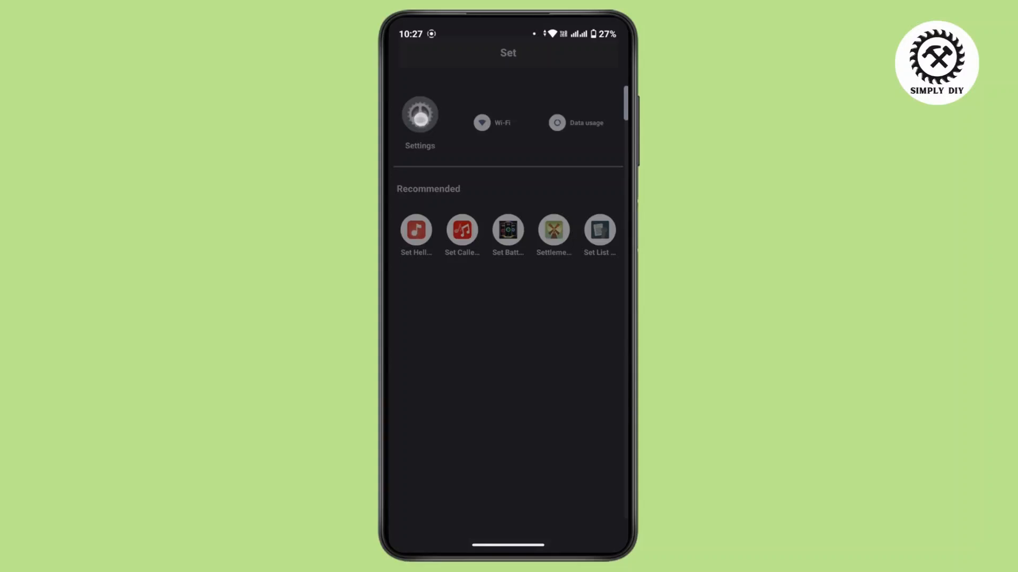
{"action": "left_click", "coordinate": [420, 115]}
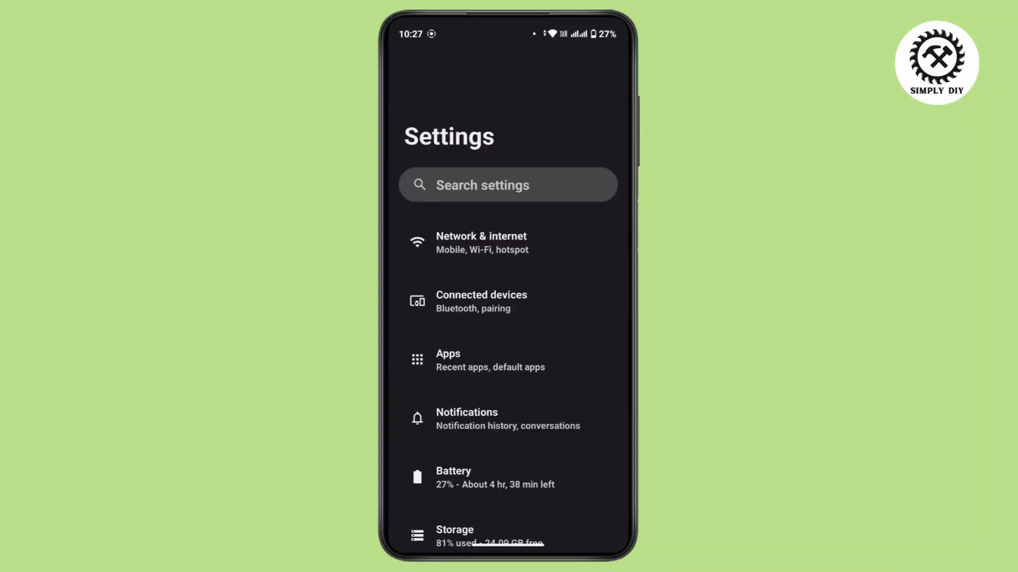
- Show all 147 installed apps and filter the list by 'we' to find WeChat
{"action": "left_click", "coordinate": [477, 360]}
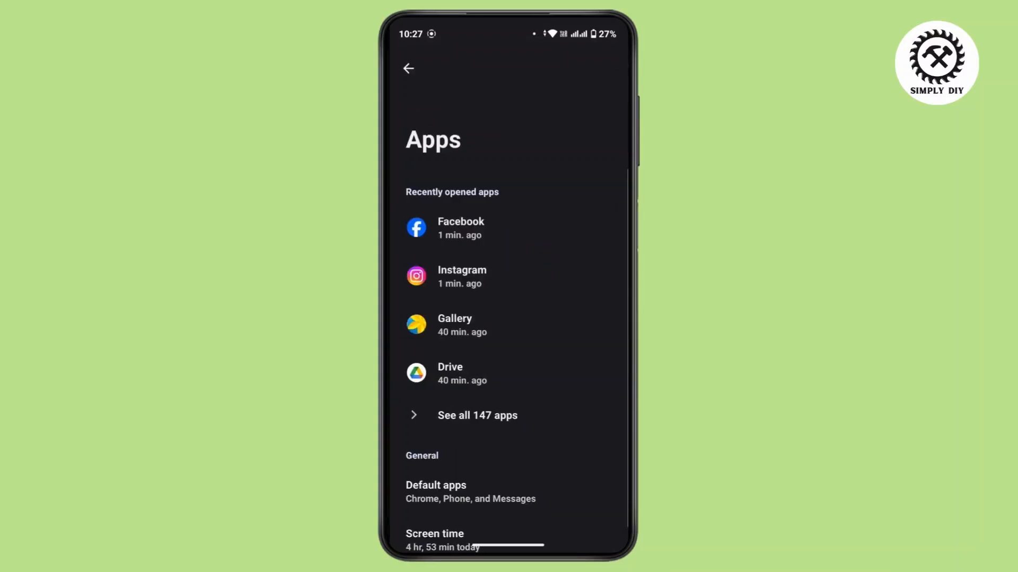
{"action": "left_click", "coordinate": [477, 415]}
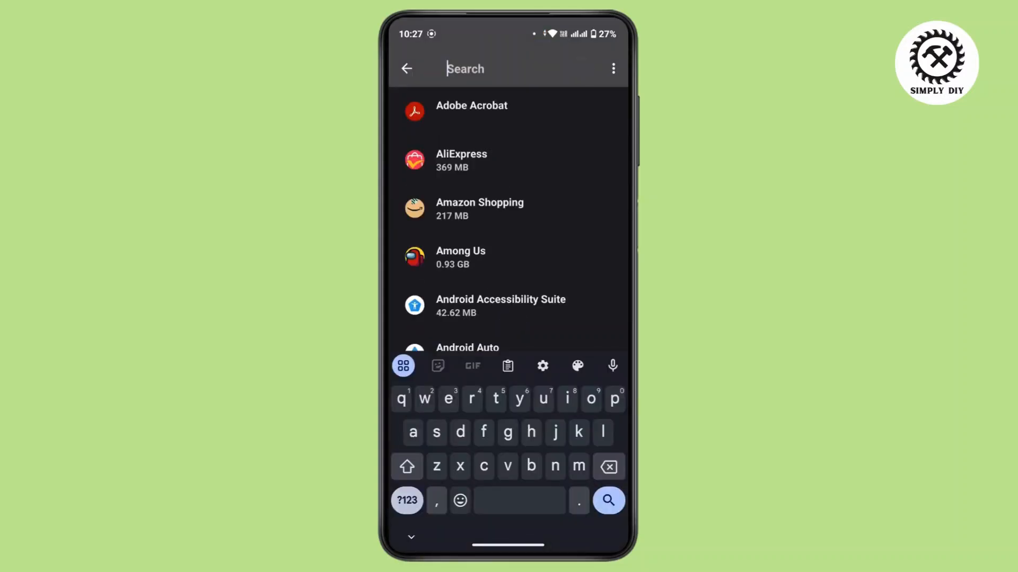
{"action": "type", "text": "we"}
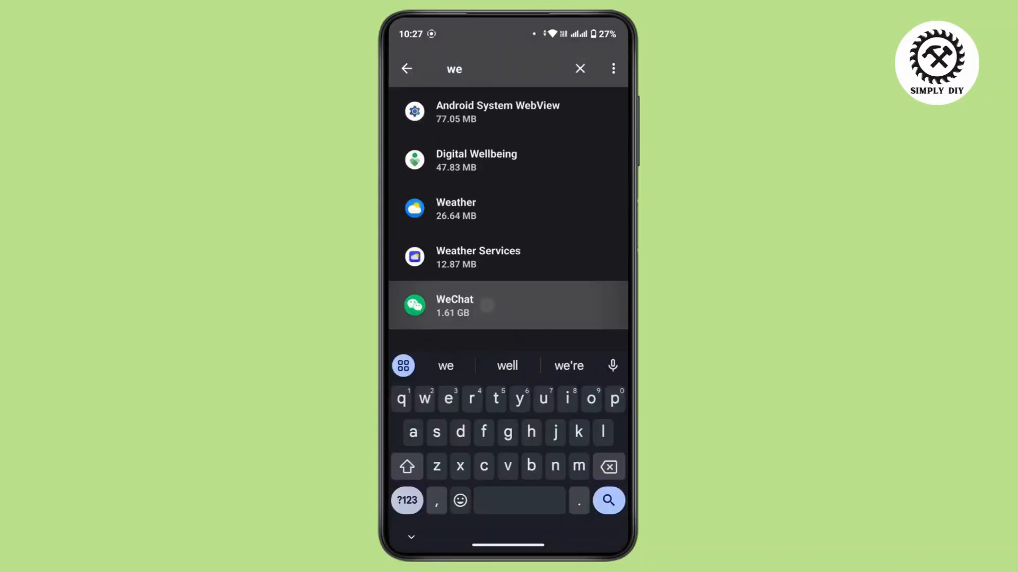
- Bring up WeChat's app info and its Storage & cache details
{"action": "left_click", "coordinate": [455, 305]}
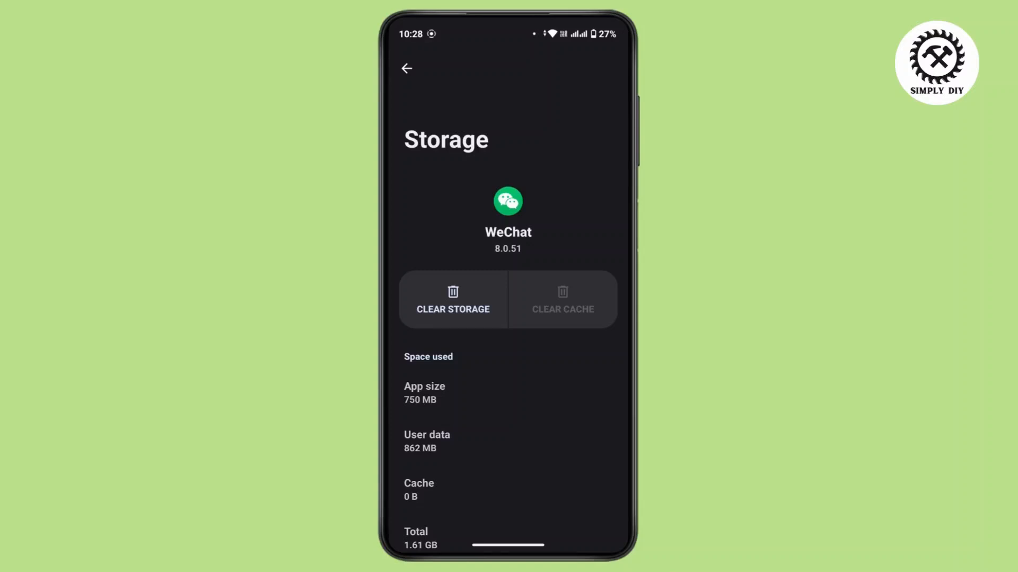
- Clear WeChat's storage, confirming the 'Delete app data?' prompt with OK
{"action": "left_click", "coordinate": [453, 299]}
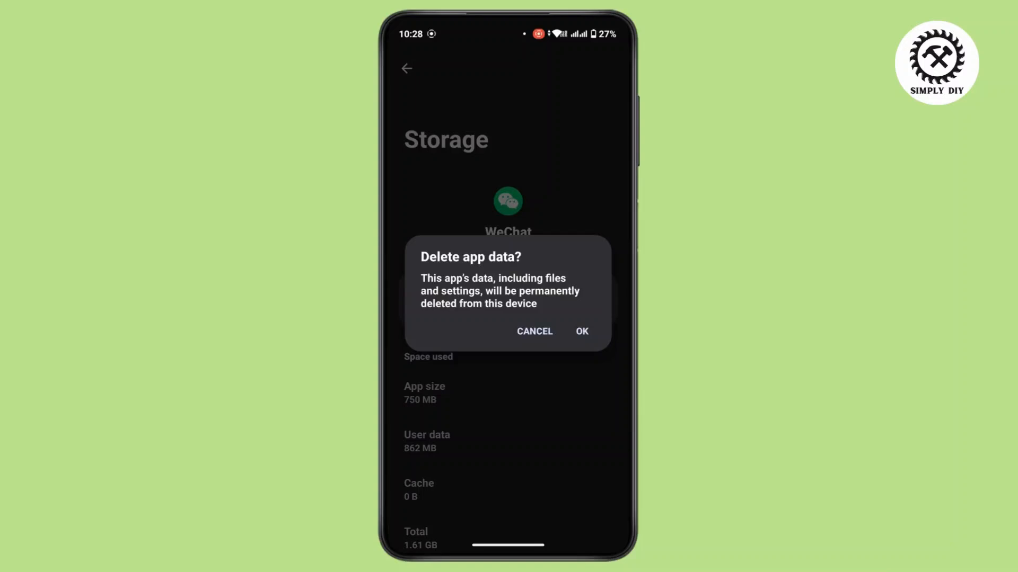
{"action": "left_click", "coordinate": [533, 331]}
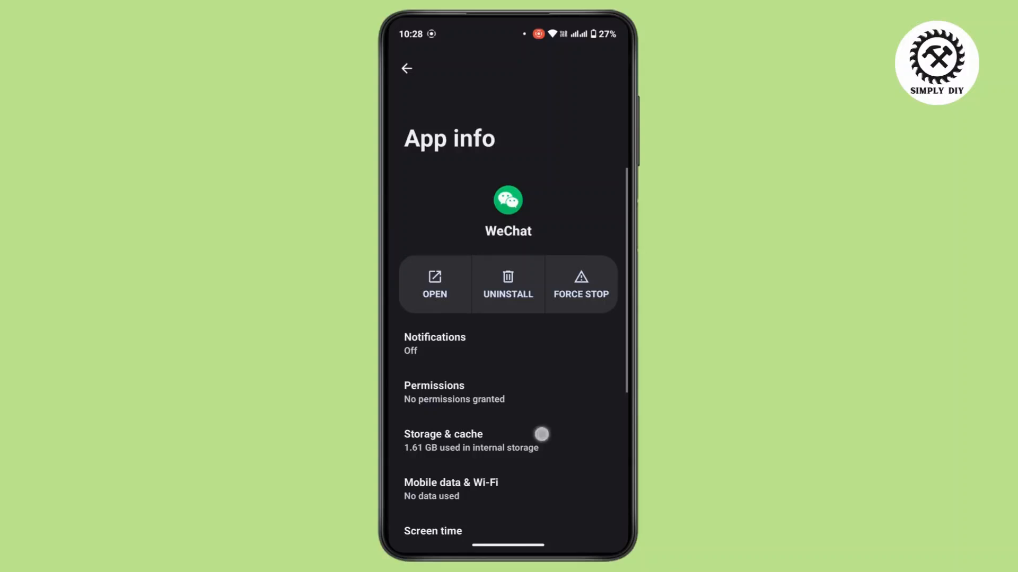
- Force stop WeChat and confirm with OK
{"action": "left_click", "coordinate": [580, 284]}
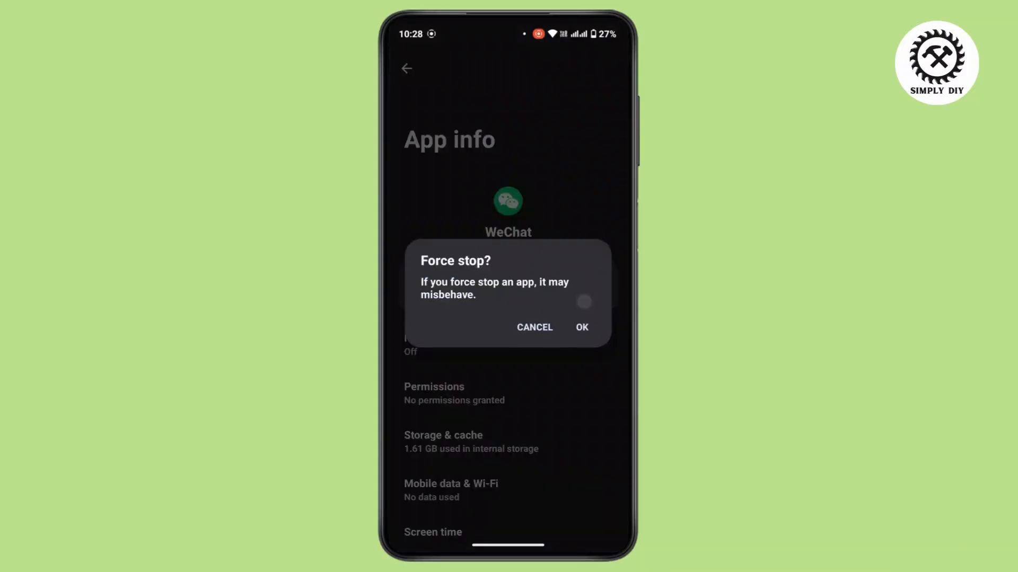
{"action": "left_click", "coordinate": [535, 327]}
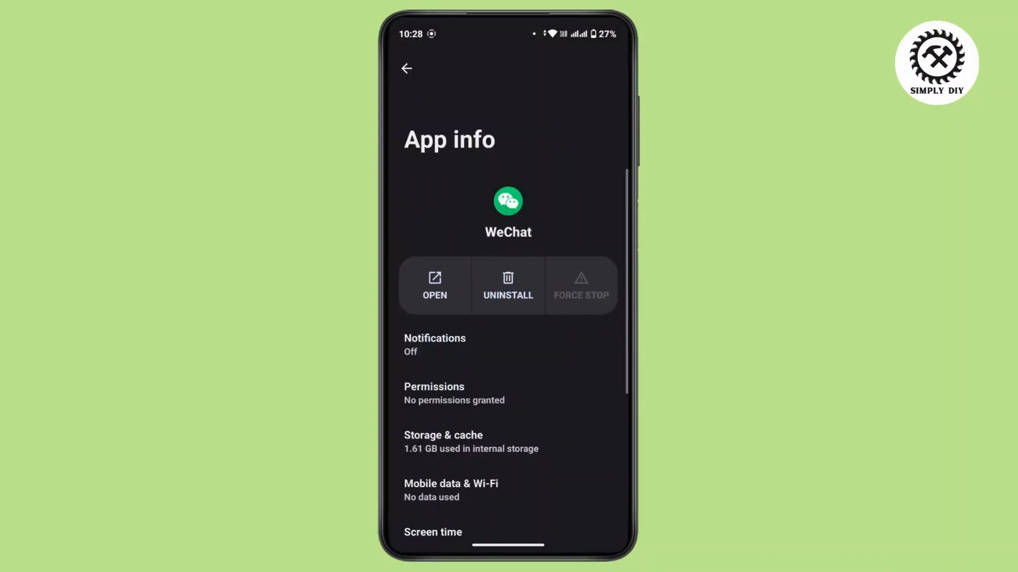